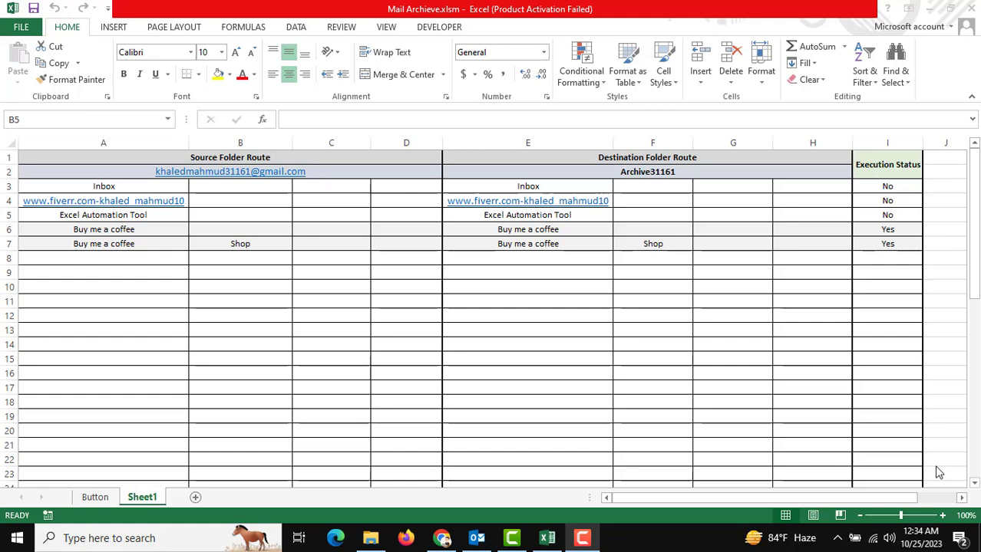
pyautogui.moveTo(425, 225)
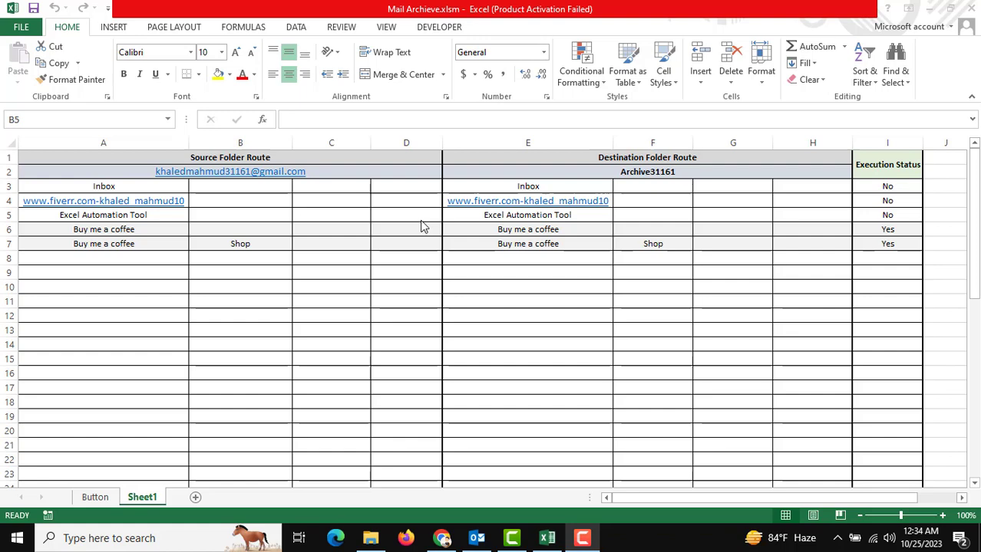
# Bring Outlook forward and look over the mailbox and Archive31161 folder trees.
pyautogui.click(240, 215)
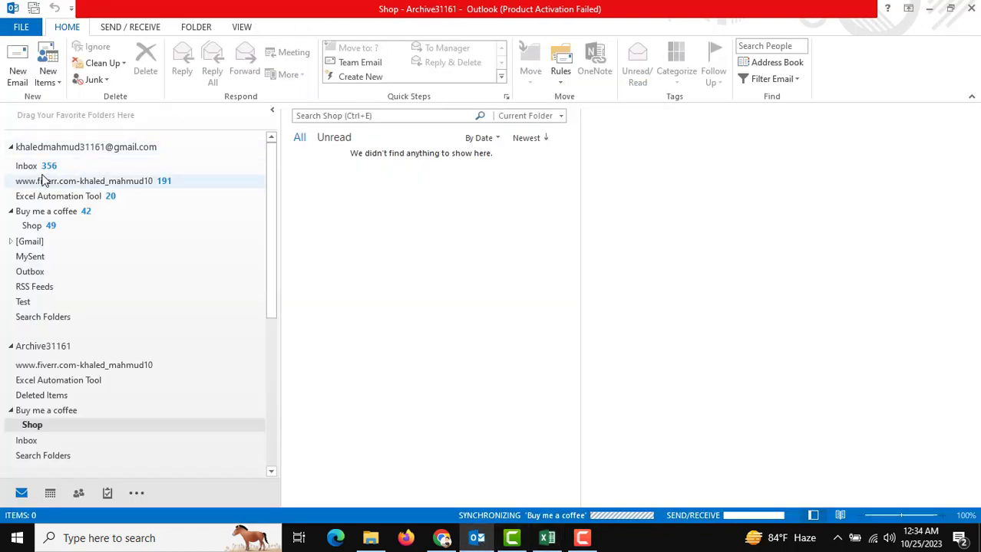
pyautogui.click(46, 211)
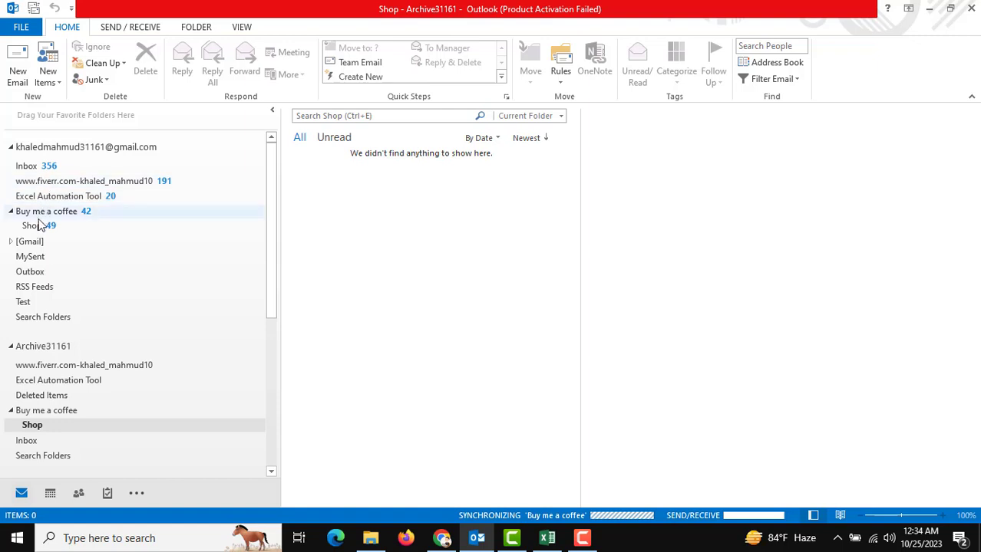
pyautogui.moveTo(69, 211)
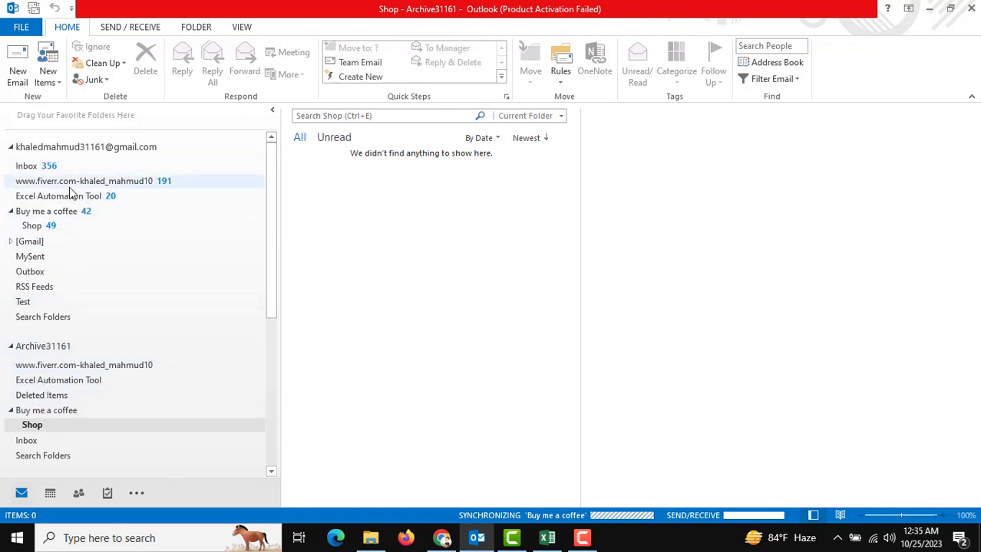
# Return to the mail archive workbook and review the source folder cells A3 to A7 and the Shop entry in B7.
pyautogui.click(547, 538)
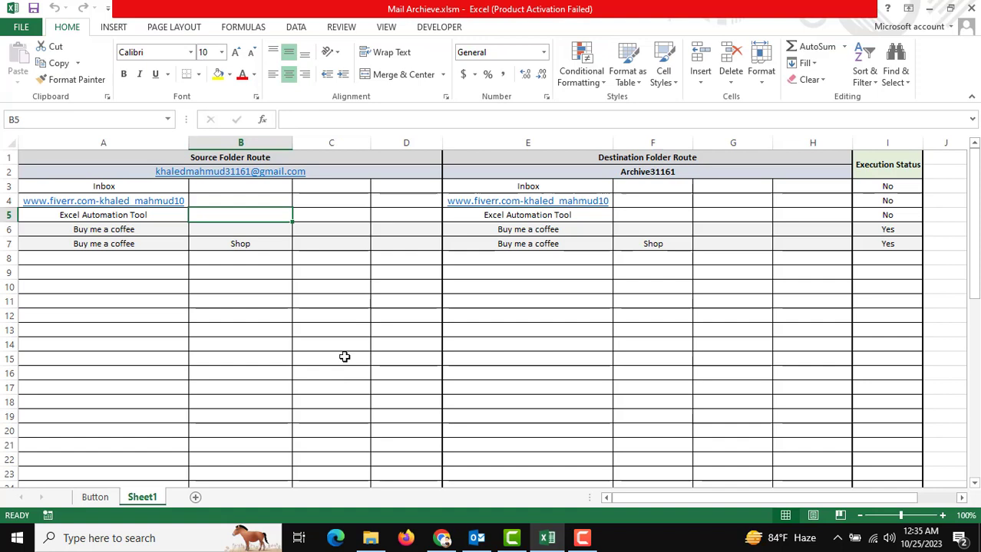
pyautogui.click(240, 315)
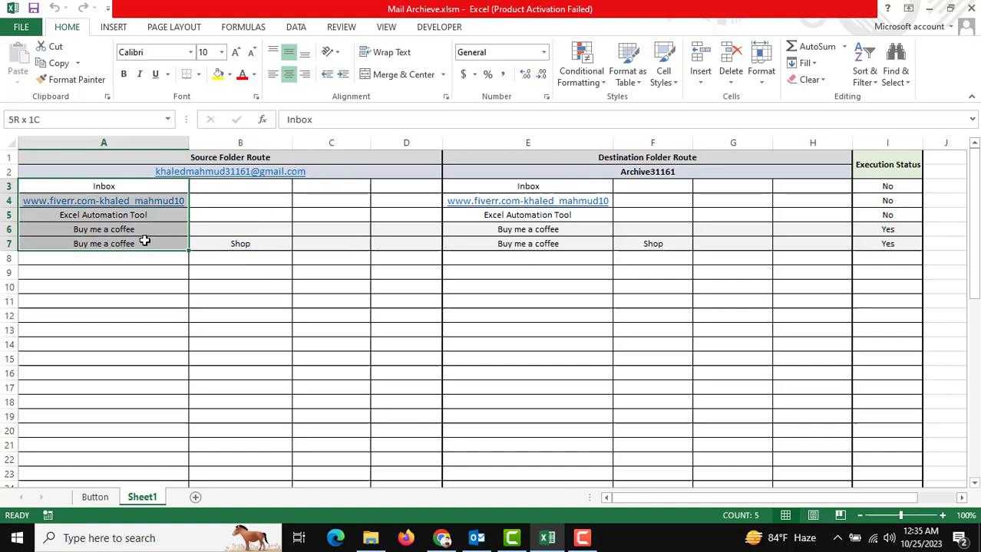
pyautogui.click(240, 243)
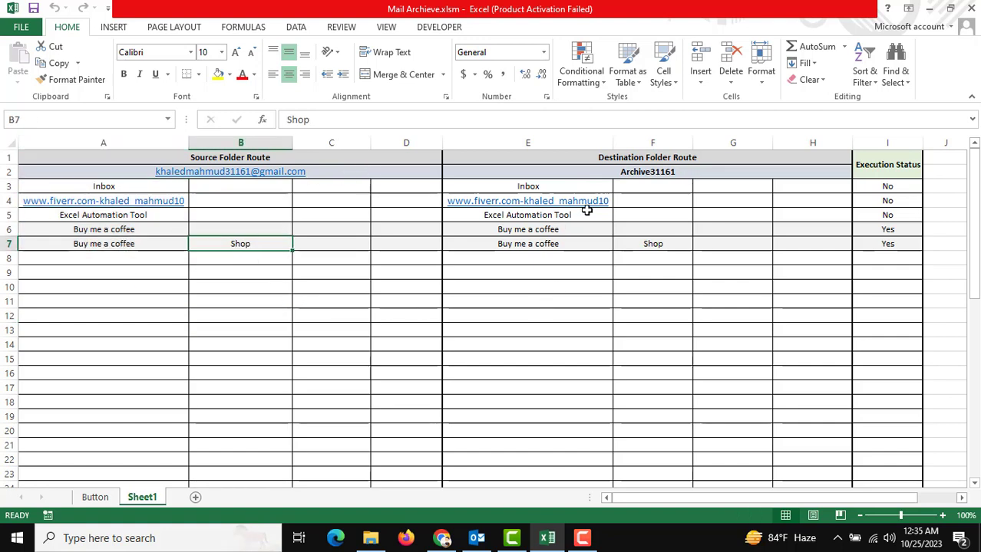
pyautogui.moveTo(647, 166)
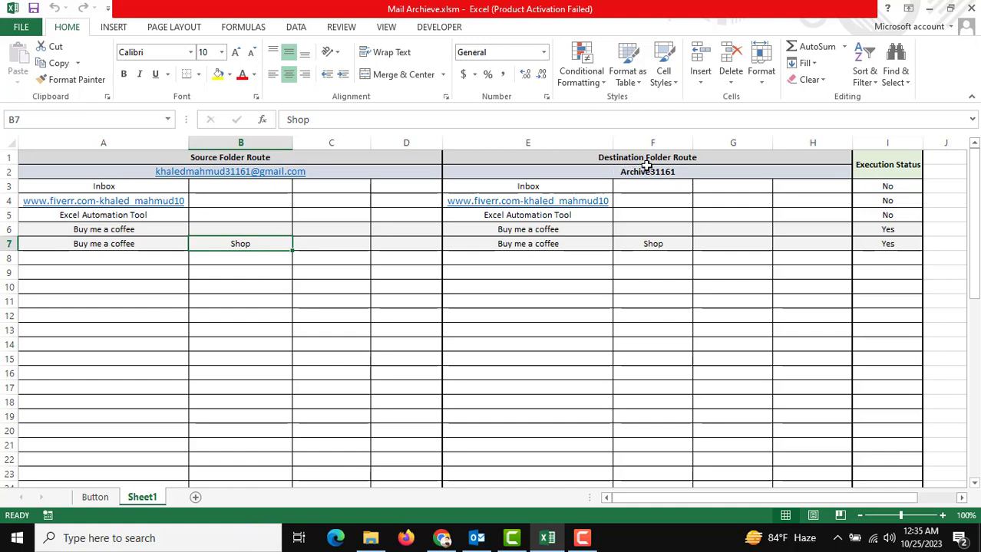
pyautogui.moveTo(528, 171); pyautogui.dragTo(812, 243)
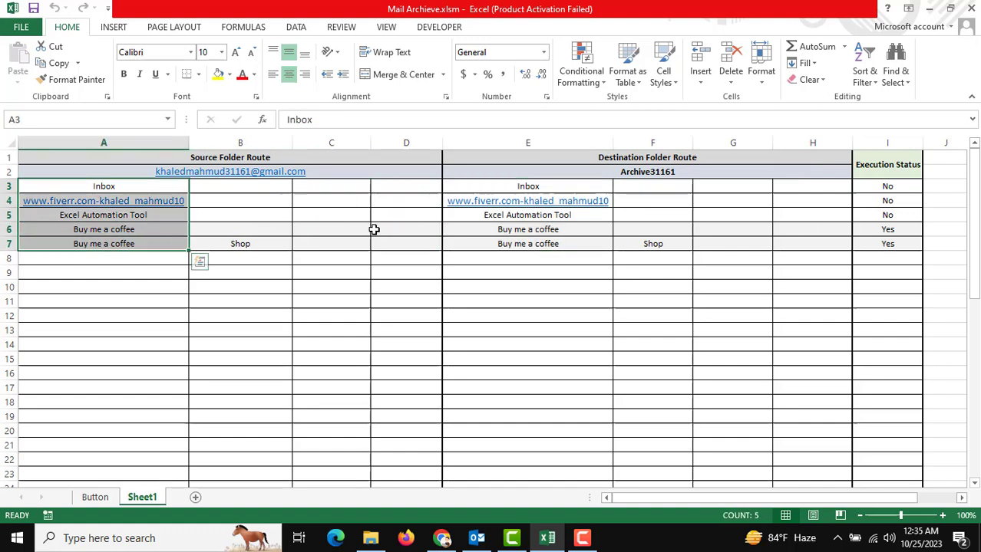
pyautogui.click(406, 229)
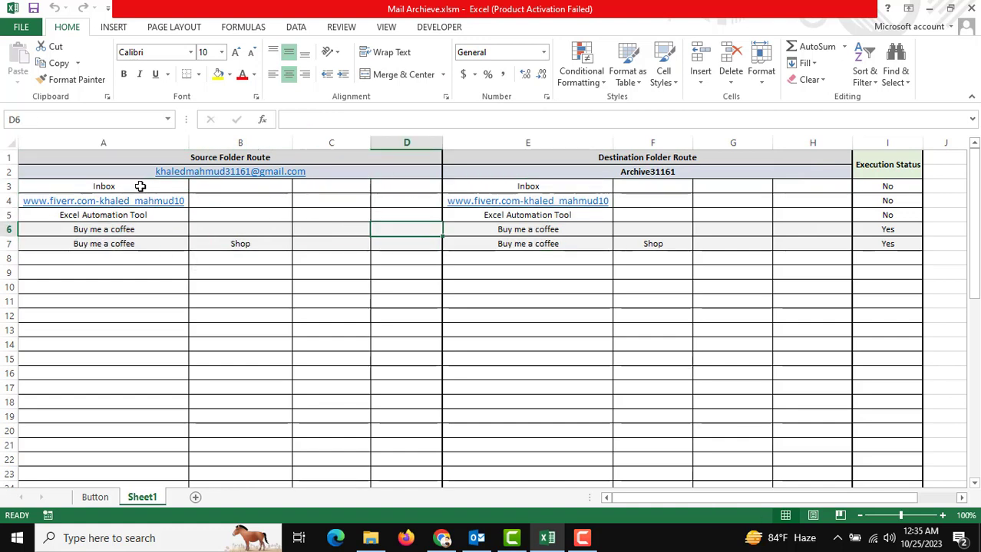
pyautogui.moveTo(563, 186)
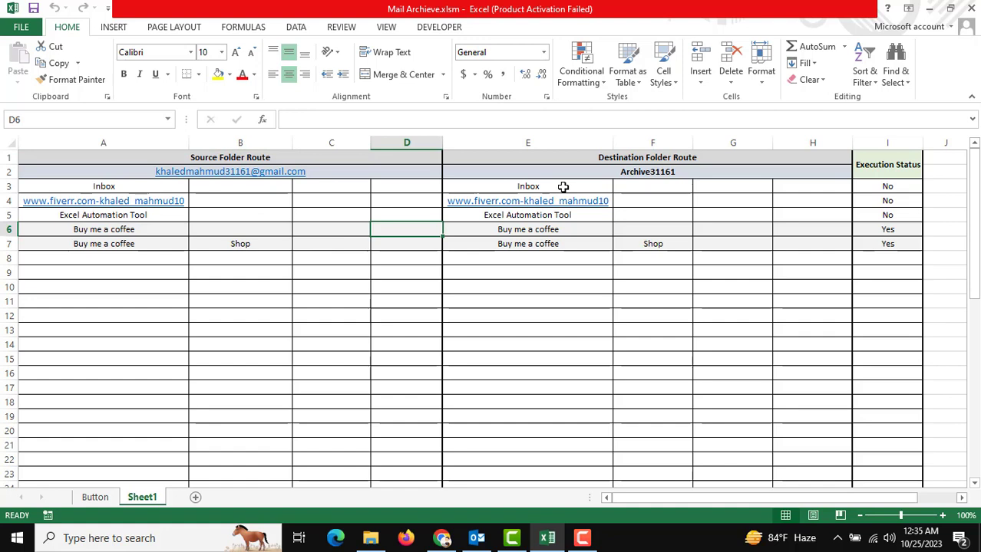
pyautogui.moveTo(257, 191)
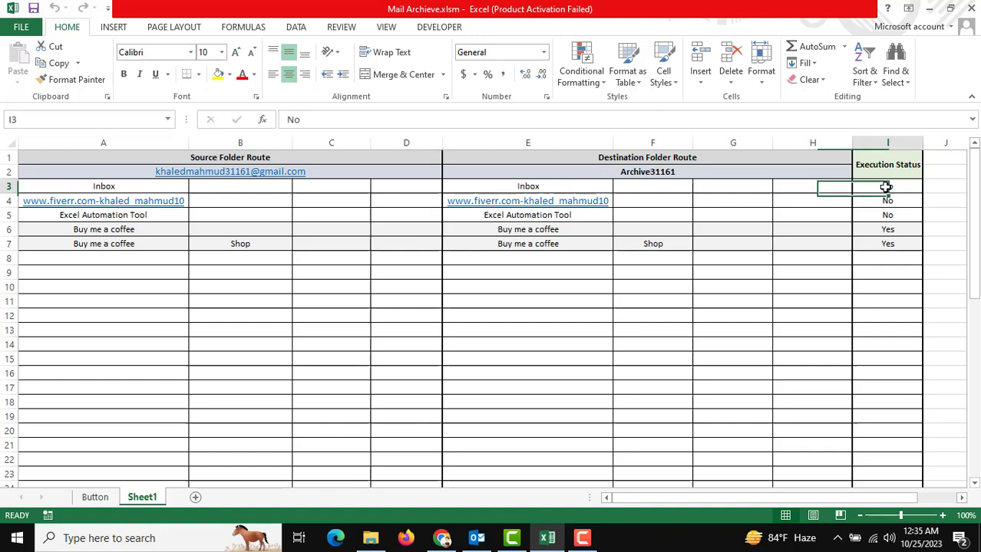
# Set the Execution Status of rows 3, 4 and 5 to Yes so all five rows read Yes.
pyautogui.click(888, 185)
pyautogui.write('Yes')
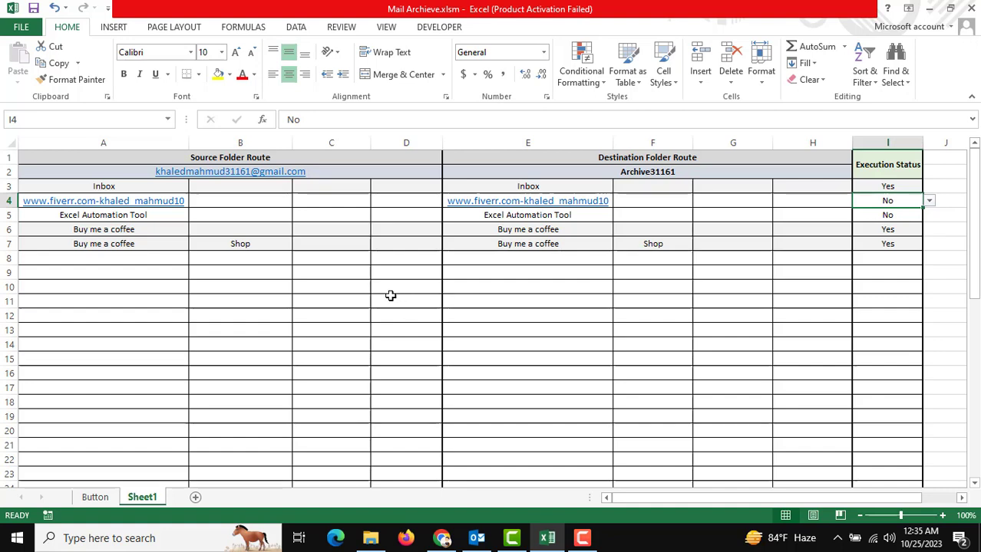
pyautogui.moveTo(194, 337)
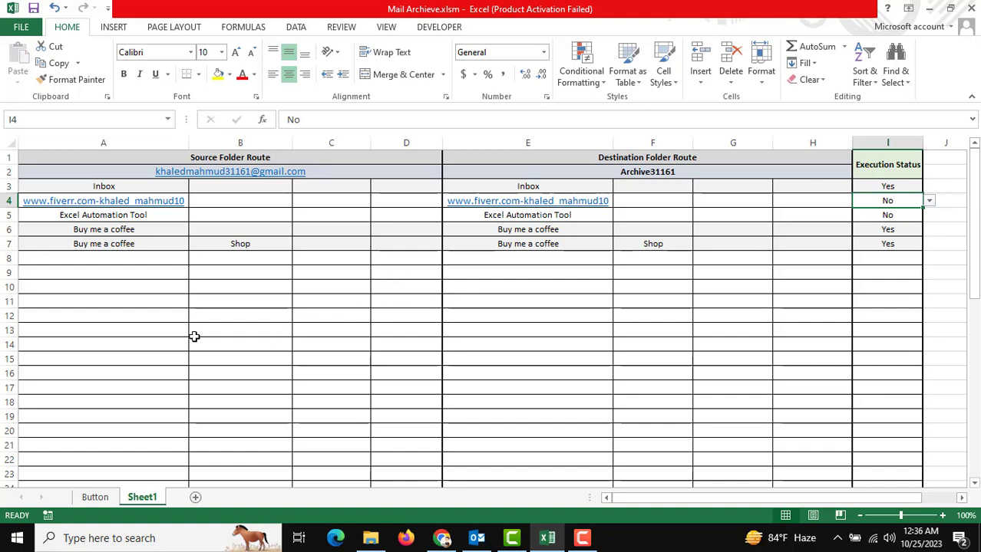
pyautogui.moveTo(229, 308)
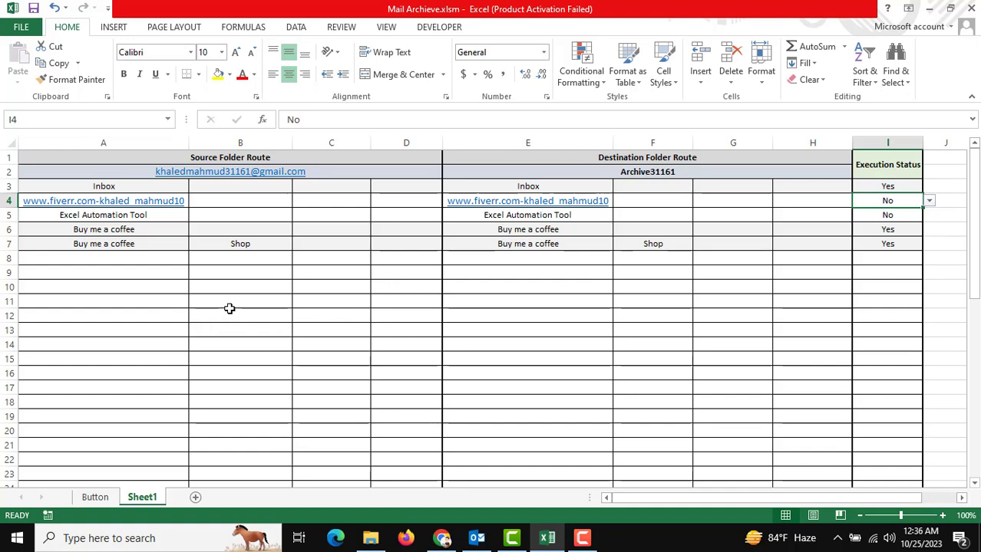
pyautogui.moveTo(226, 309)
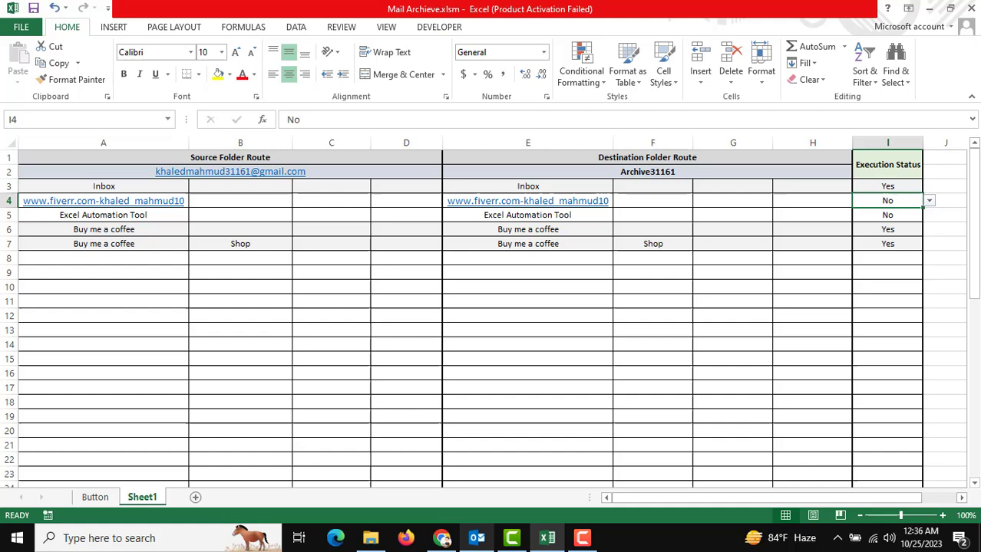
pyautogui.click(476, 537)
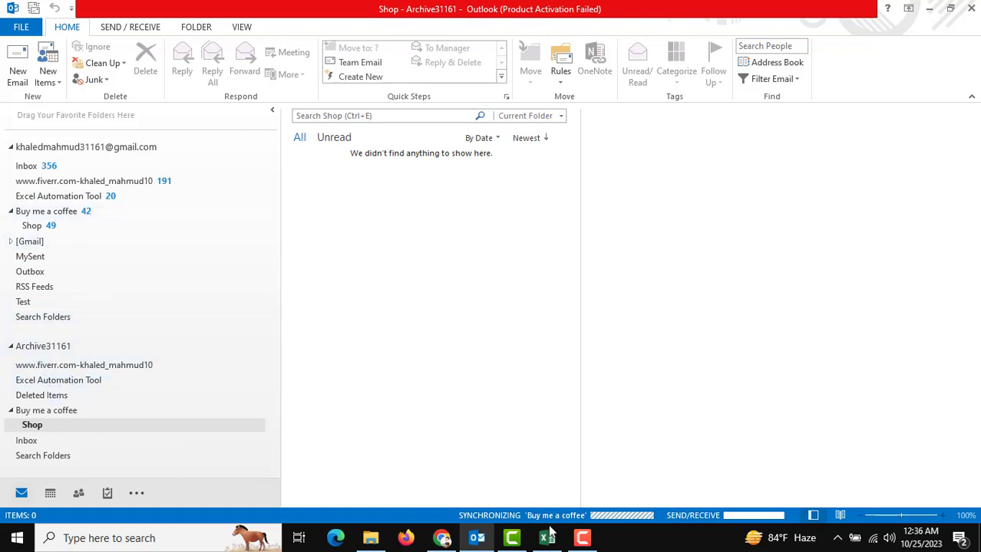
pyautogui.click(547, 537)
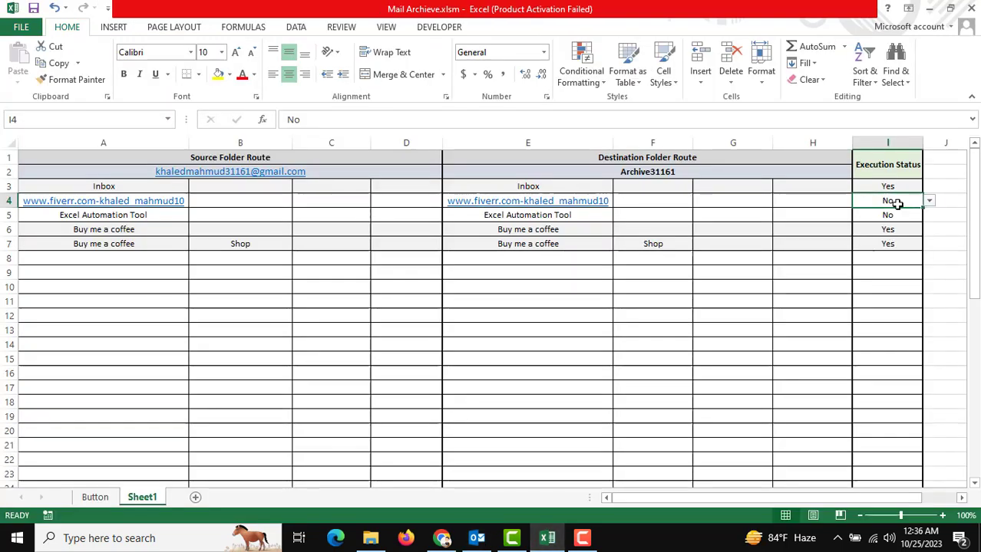
pyautogui.click(887, 215)
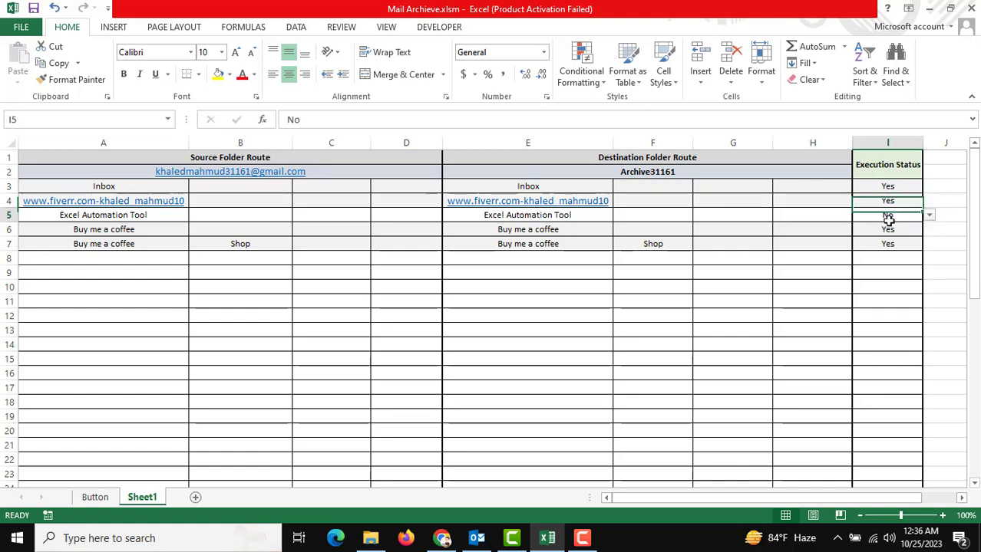
pyautogui.click(888, 215)
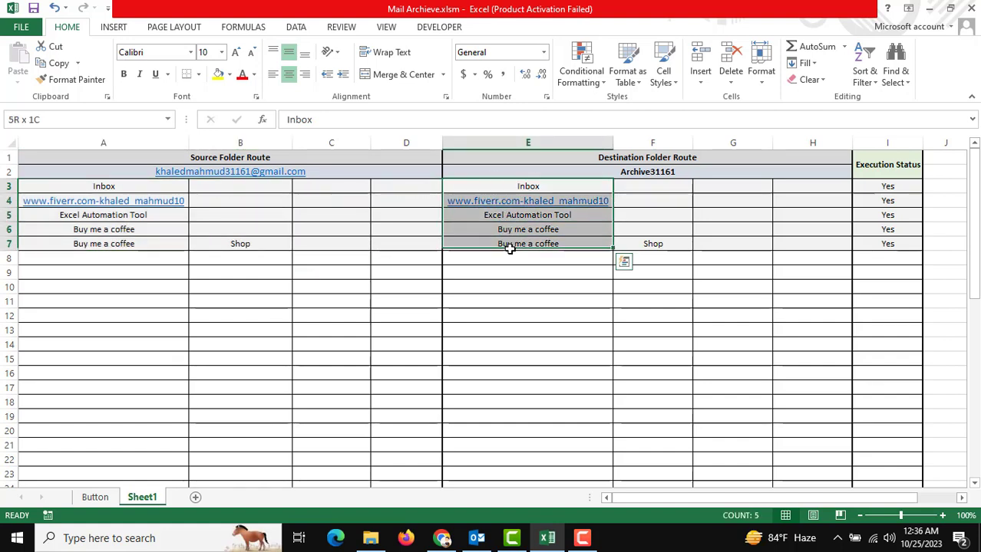
pyautogui.click(527, 286)
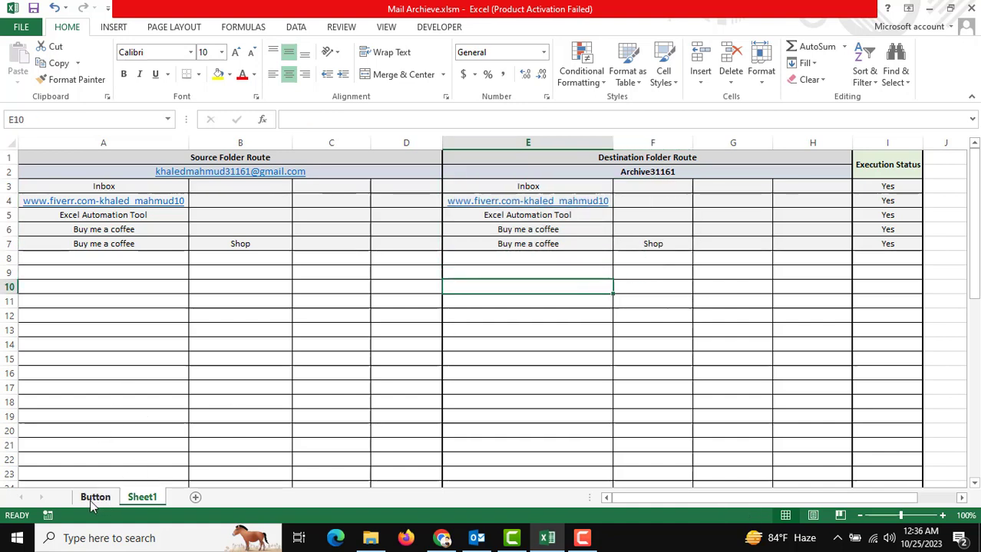
# Switch to the Button sheet and run the mail archive macro via Click For Archive.
pyautogui.click(95, 497)
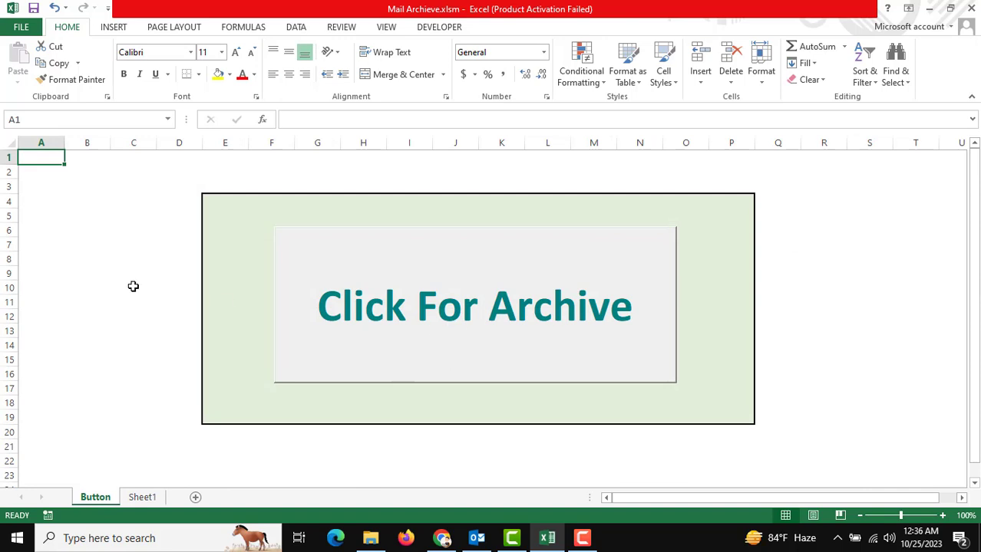
pyautogui.moveTo(328, 303)
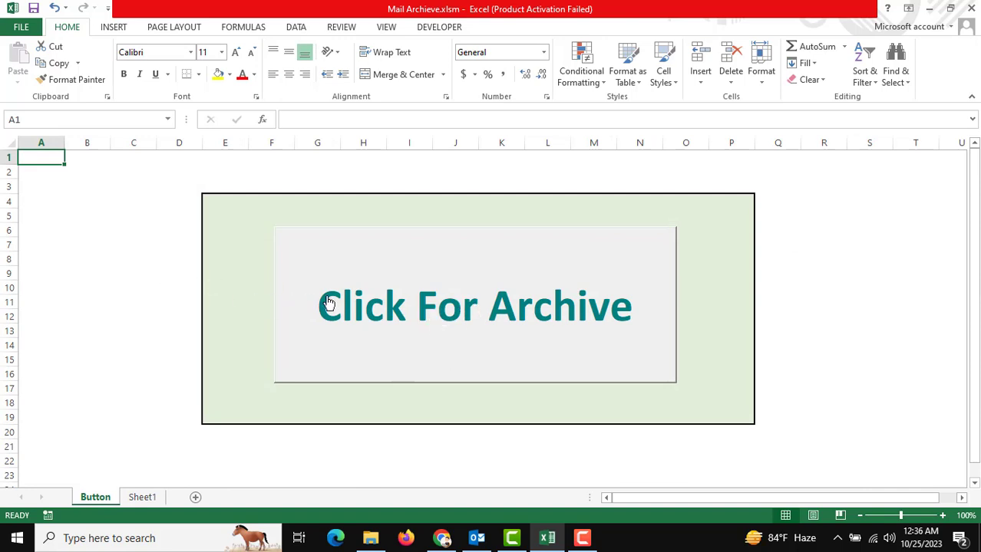
pyautogui.click(474, 307)
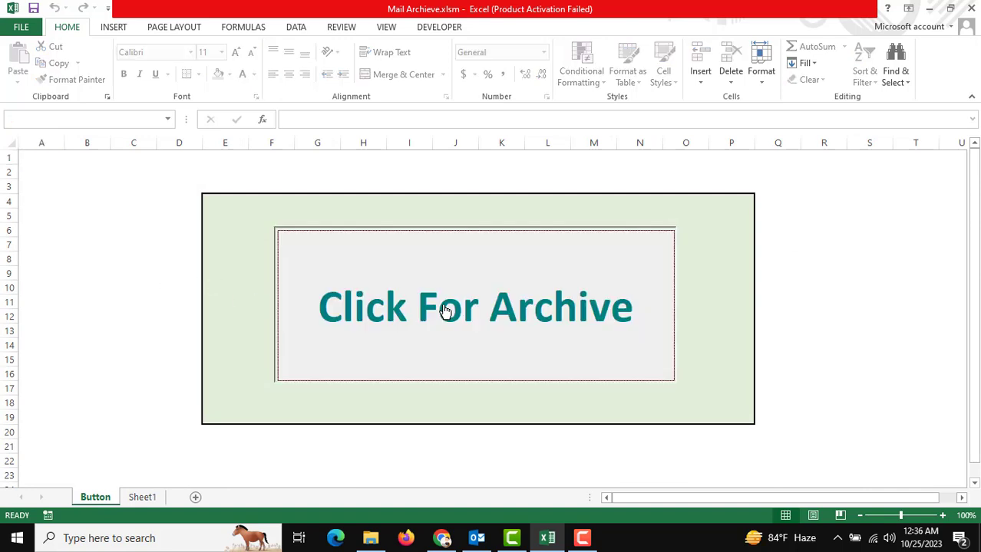
pyautogui.click(474, 307)
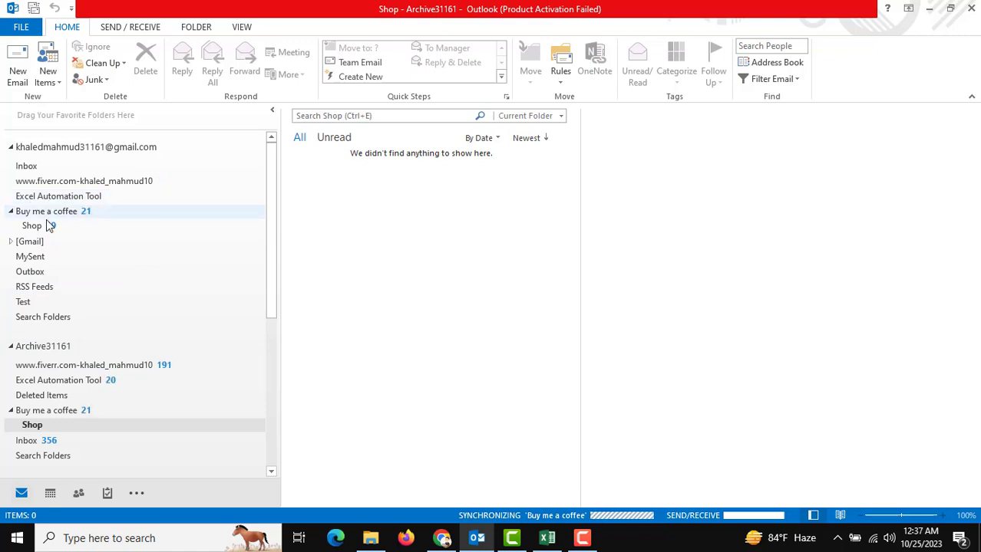
# View the moved mails in Outlook's Archive31161 Shop folder.
pyautogui.click(31, 225)
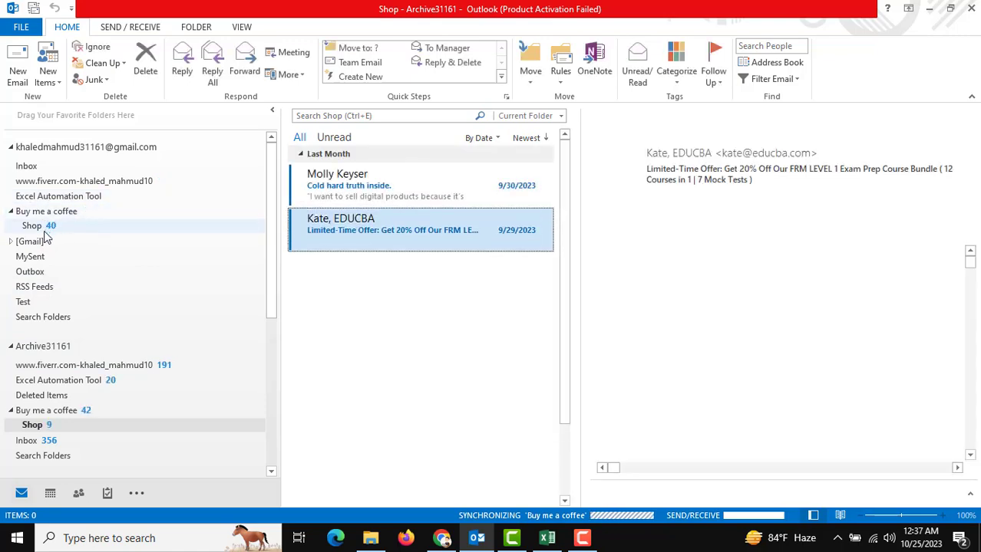
pyautogui.click(33, 225)
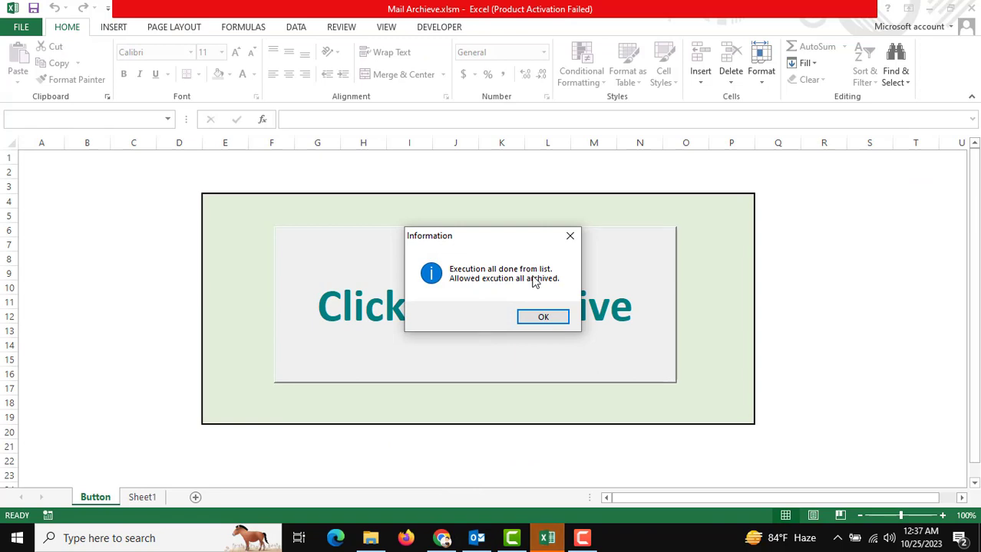
pyautogui.moveTo(527, 300)
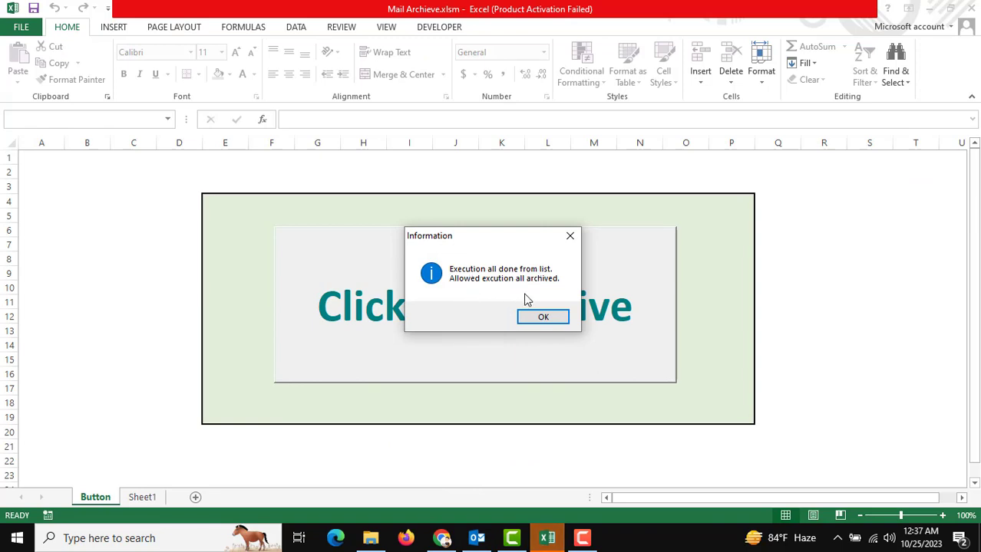
# Dismiss the completion message and return to Sheet1 with its statuses.
pyautogui.click(542, 317)
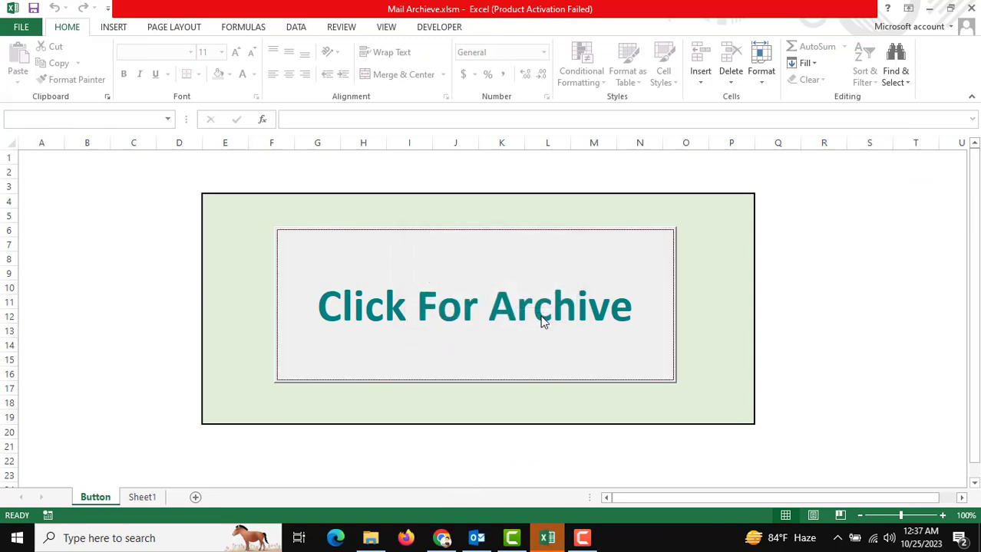
pyautogui.click(142, 497)
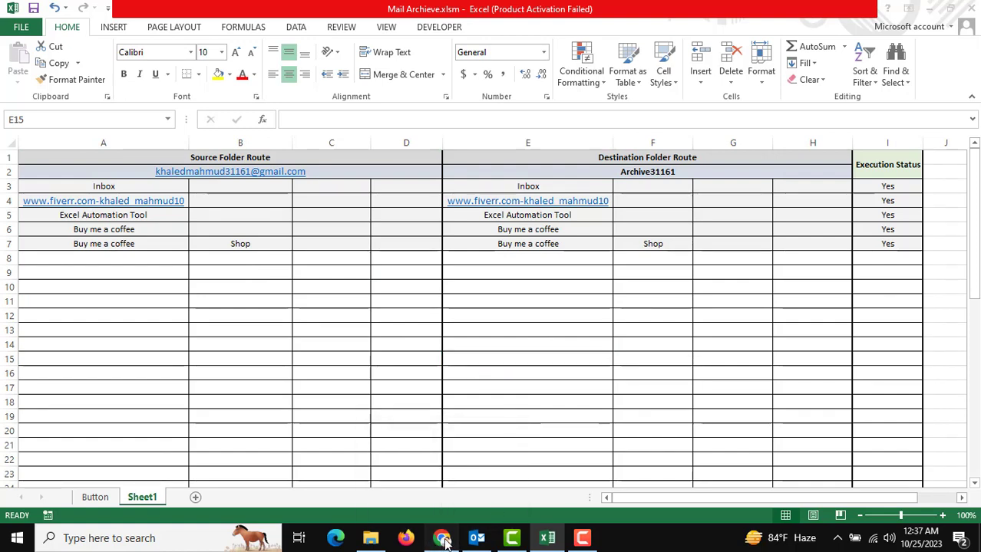
# Bring the browser with the Buy Me a Coffee creator page forward and scroll it.
pyautogui.click(441, 538)
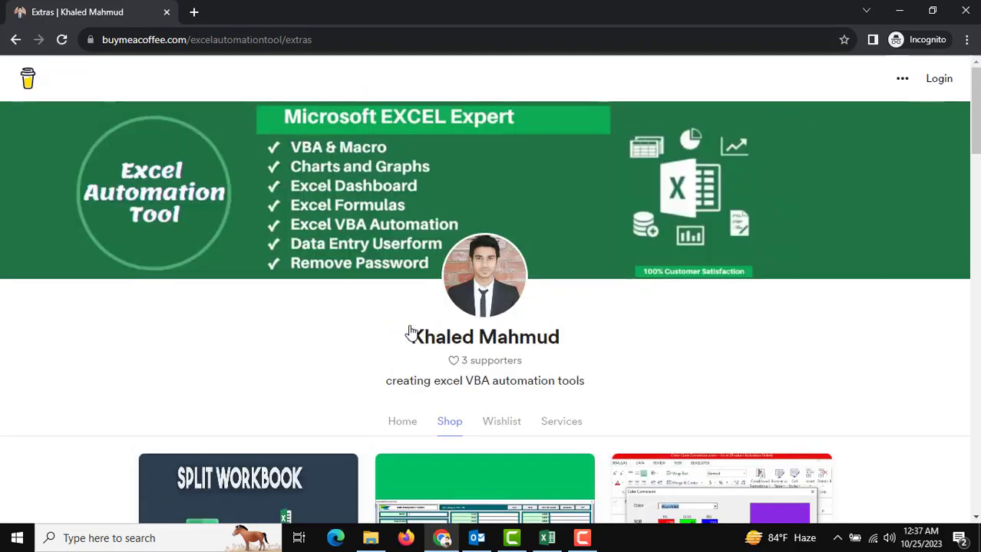
pyautogui.scroll(-3)
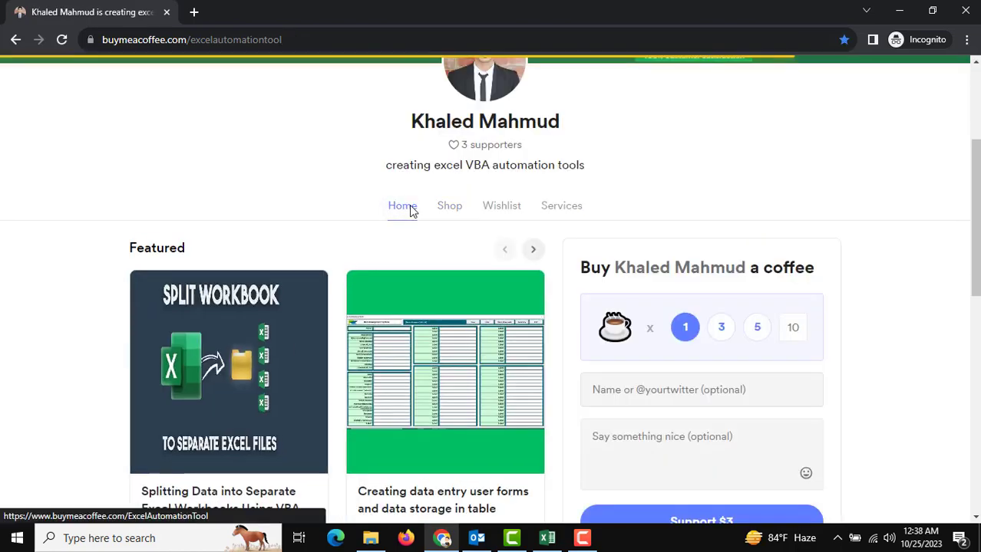
pyautogui.moveTo(407, 375)
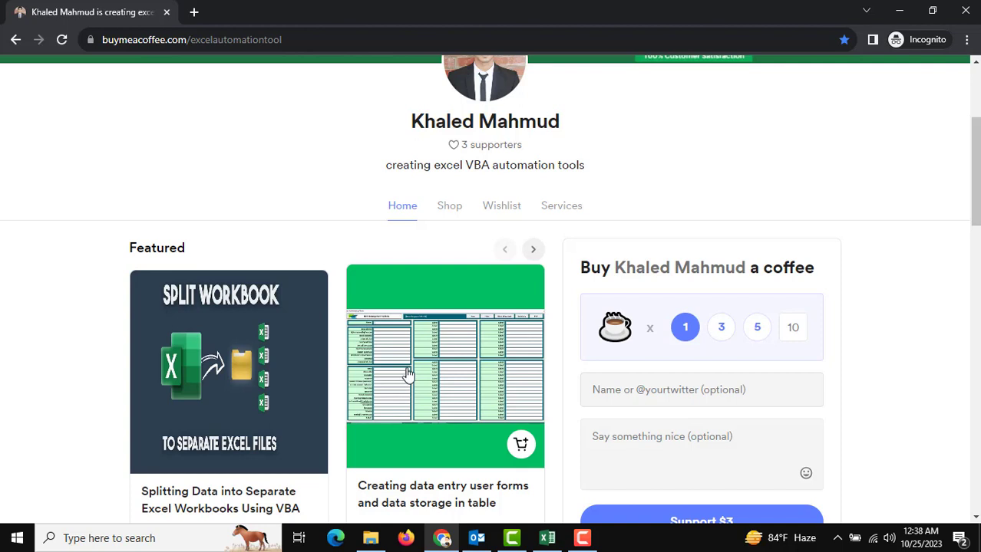
pyautogui.moveTo(405, 380)
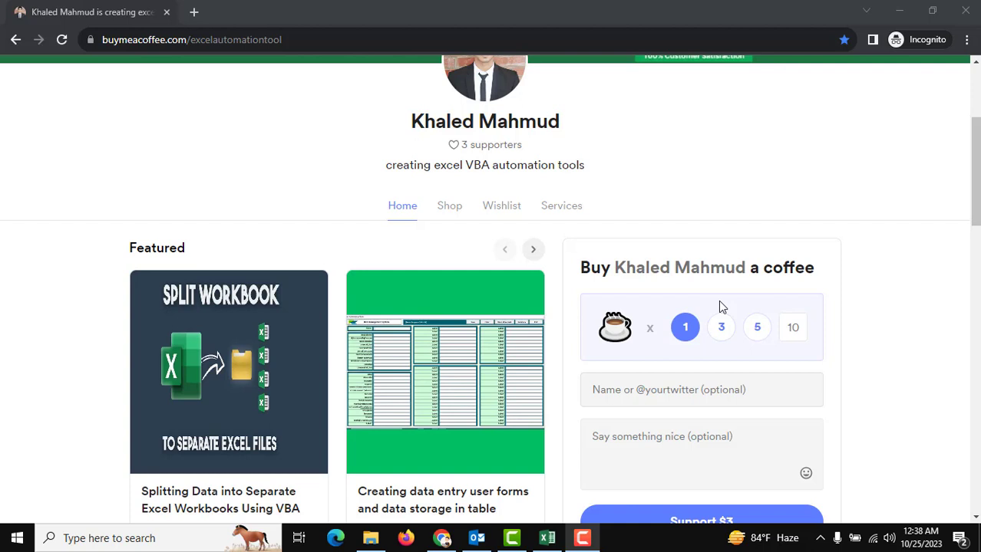
pyautogui.moveTo(435, 338)
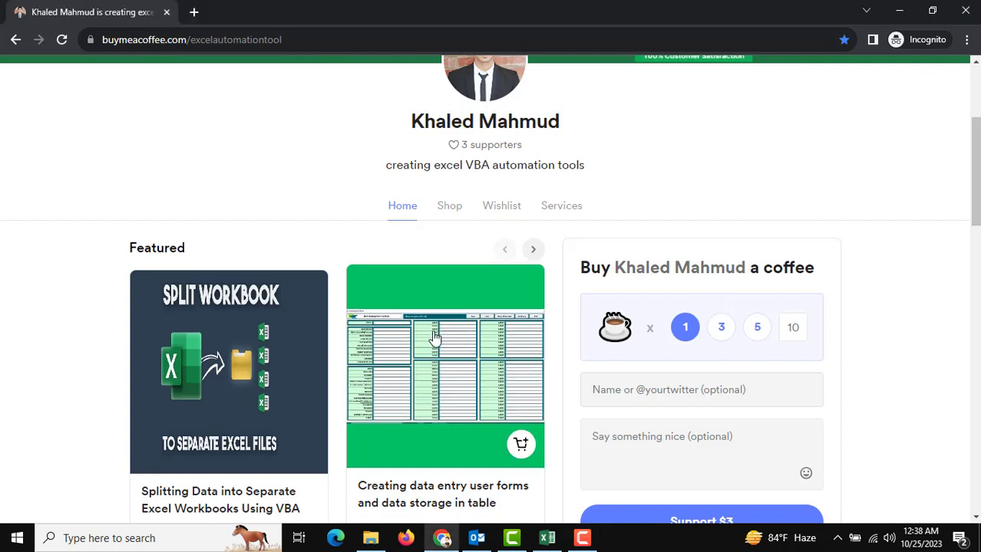